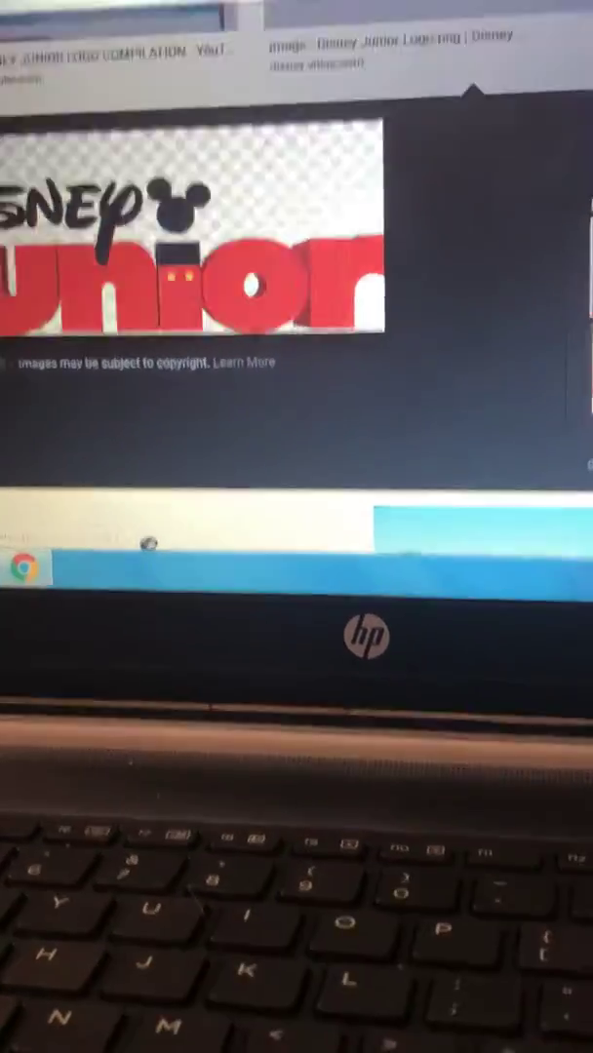
scroll(up, 3)
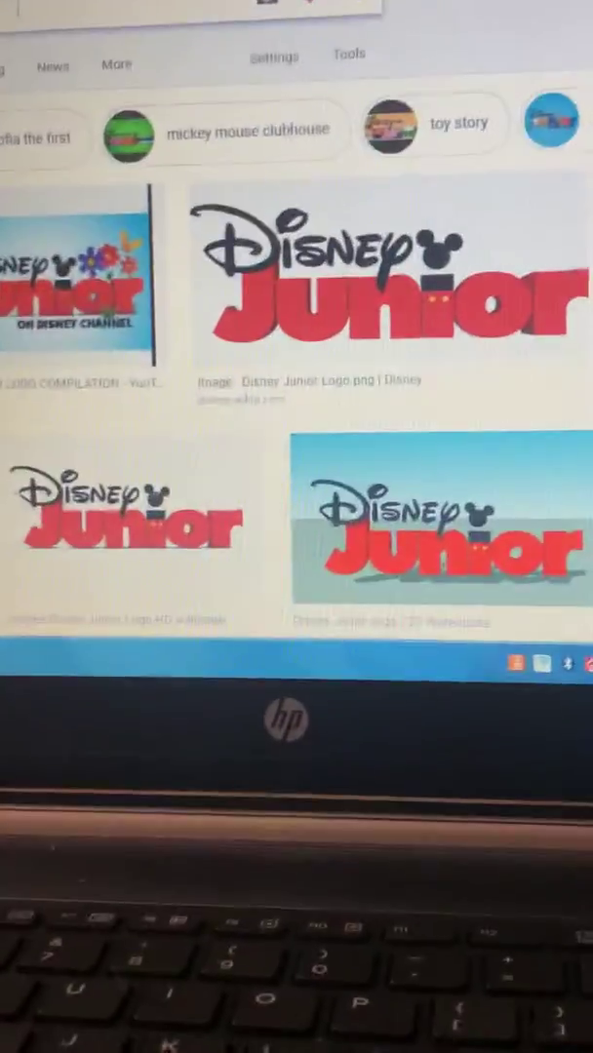